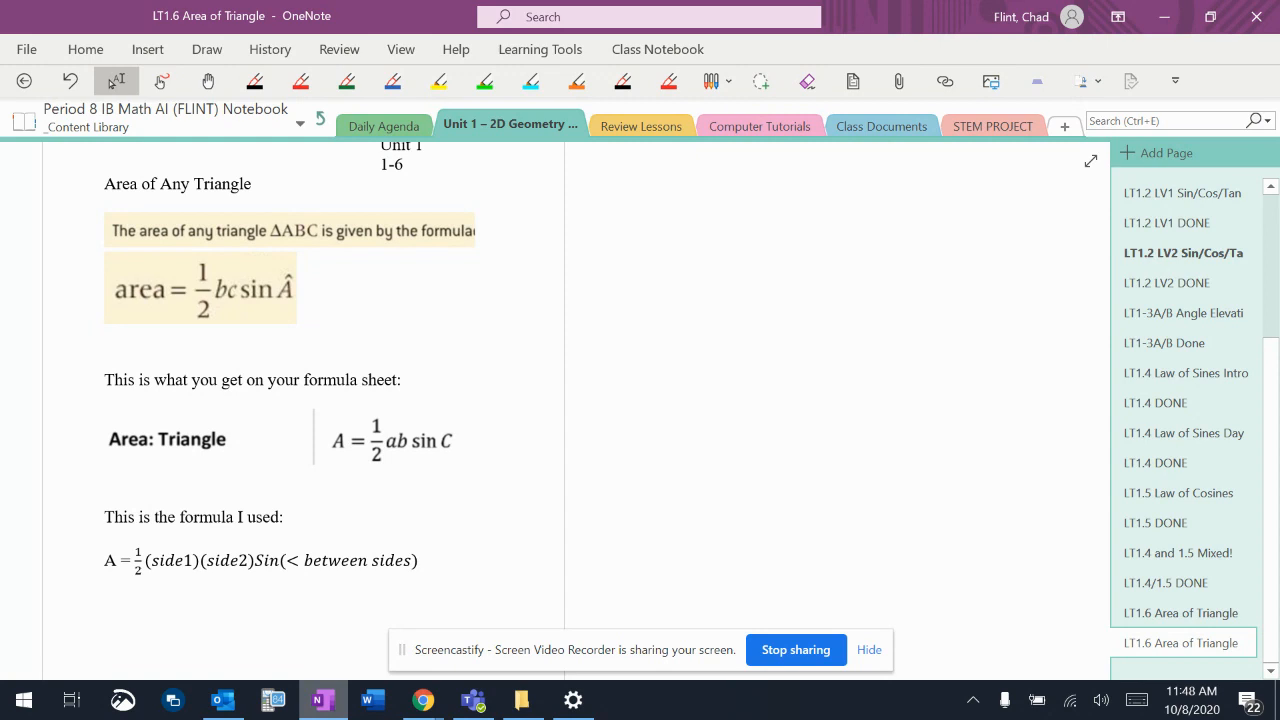
Step: Highlight the formula-sheet area formula A = ½ab sin C in yellow
left_click(438, 81)
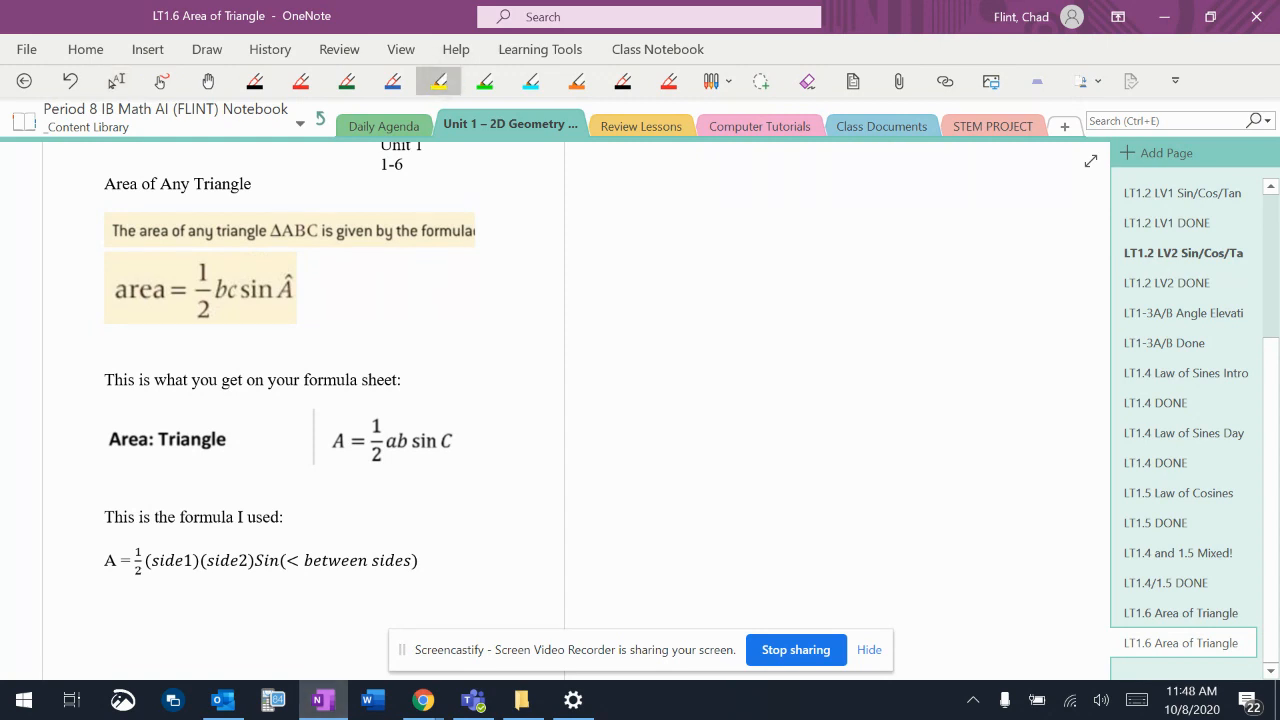
left_click_drag(350, 440, 460, 440)
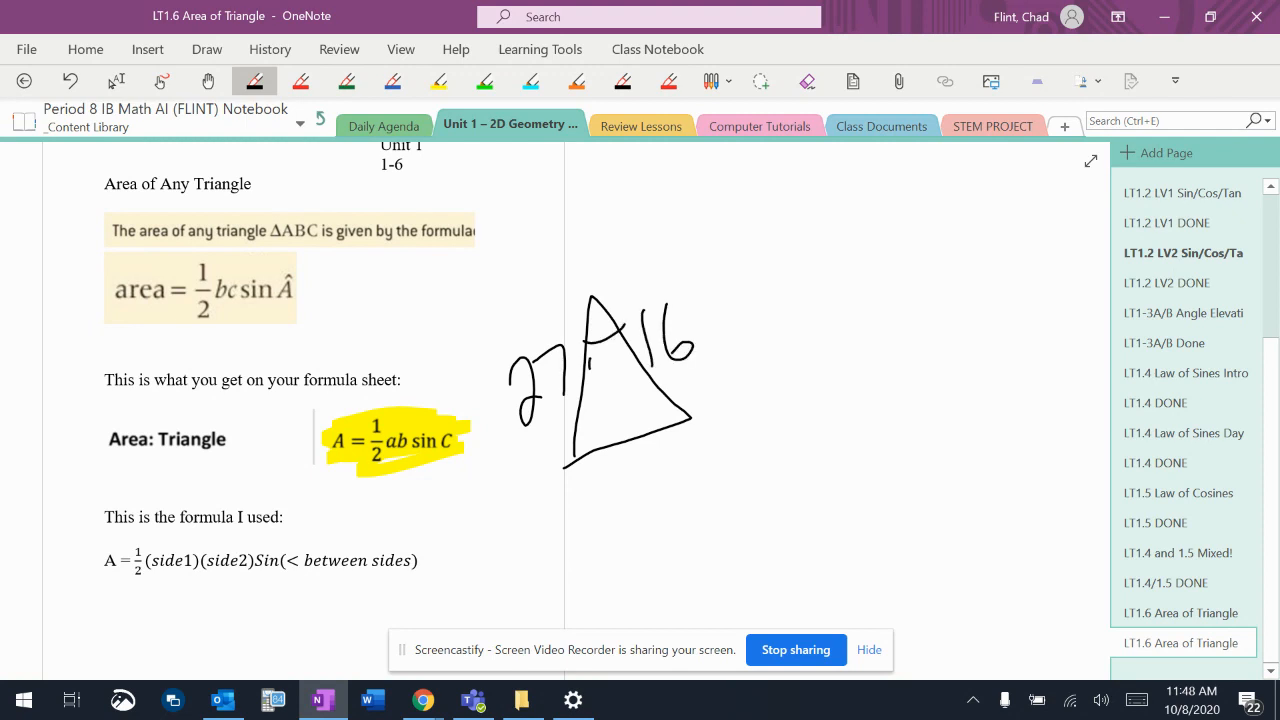
Step: Write 45 in the top angle, highlight side 27 yellow and the angle green
left_click_drag(595, 360, 625, 385)
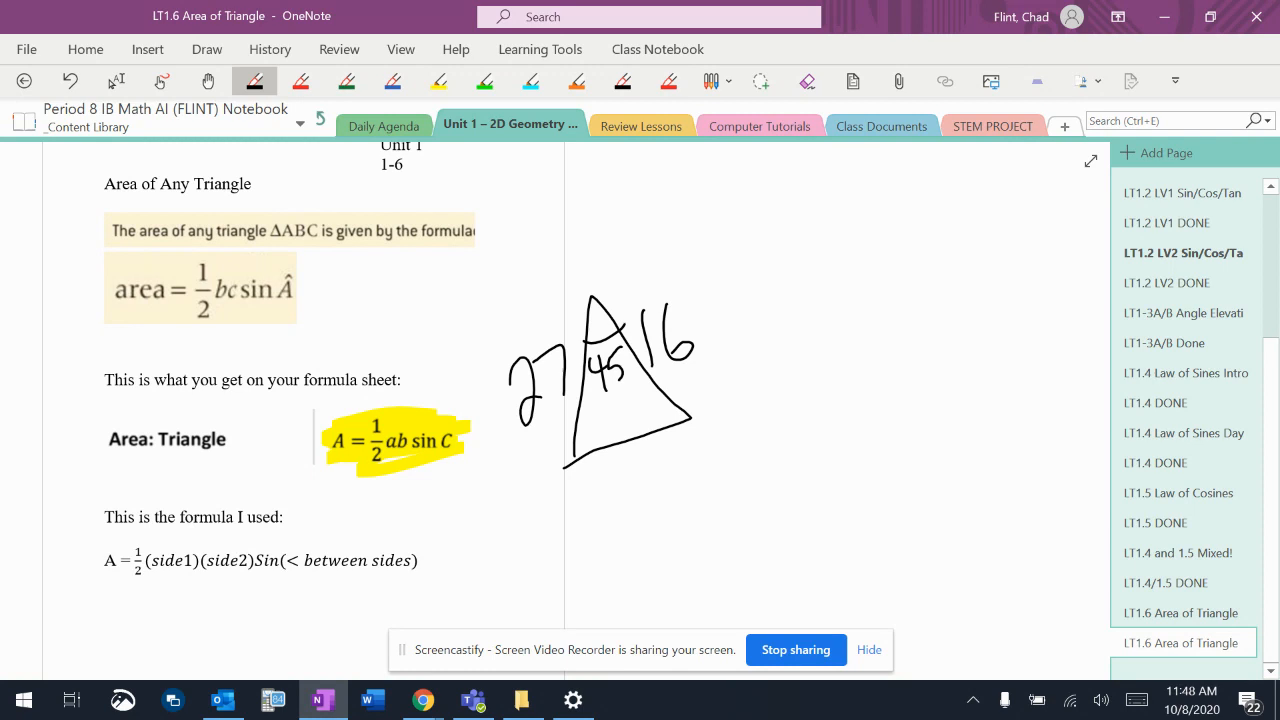
left_click_drag(598, 305, 575, 455)
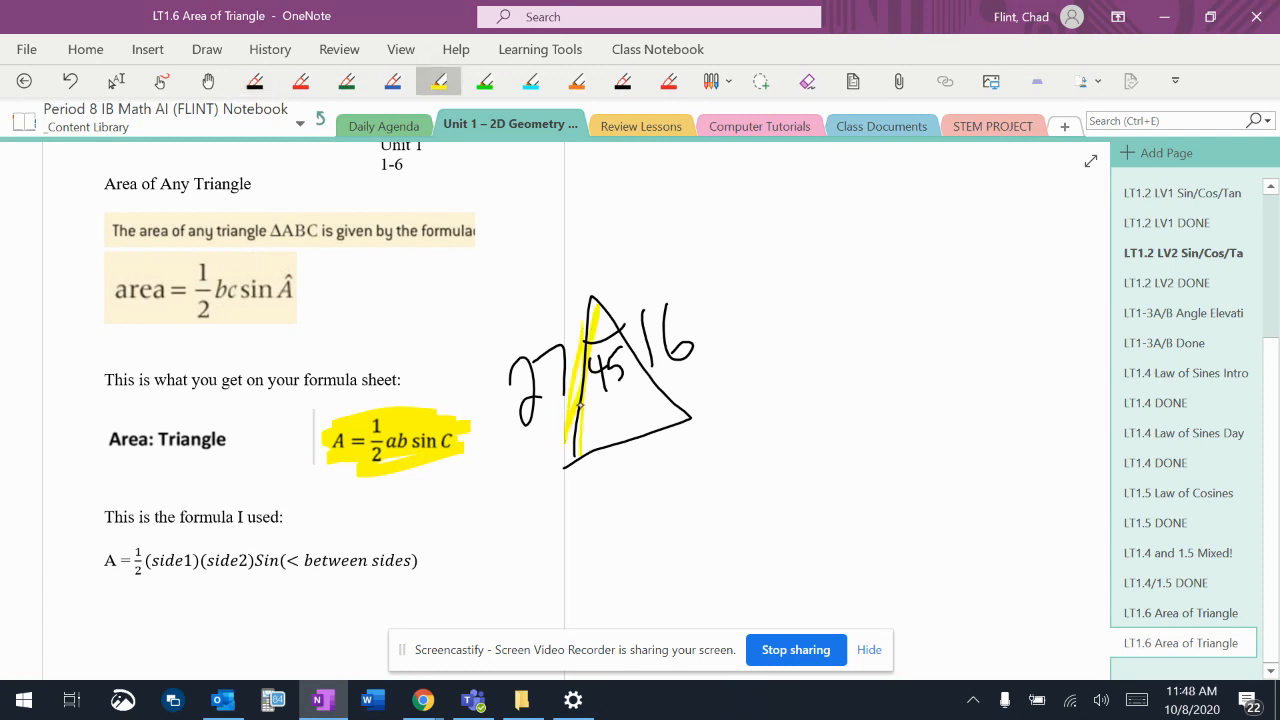
left_click(484, 81)
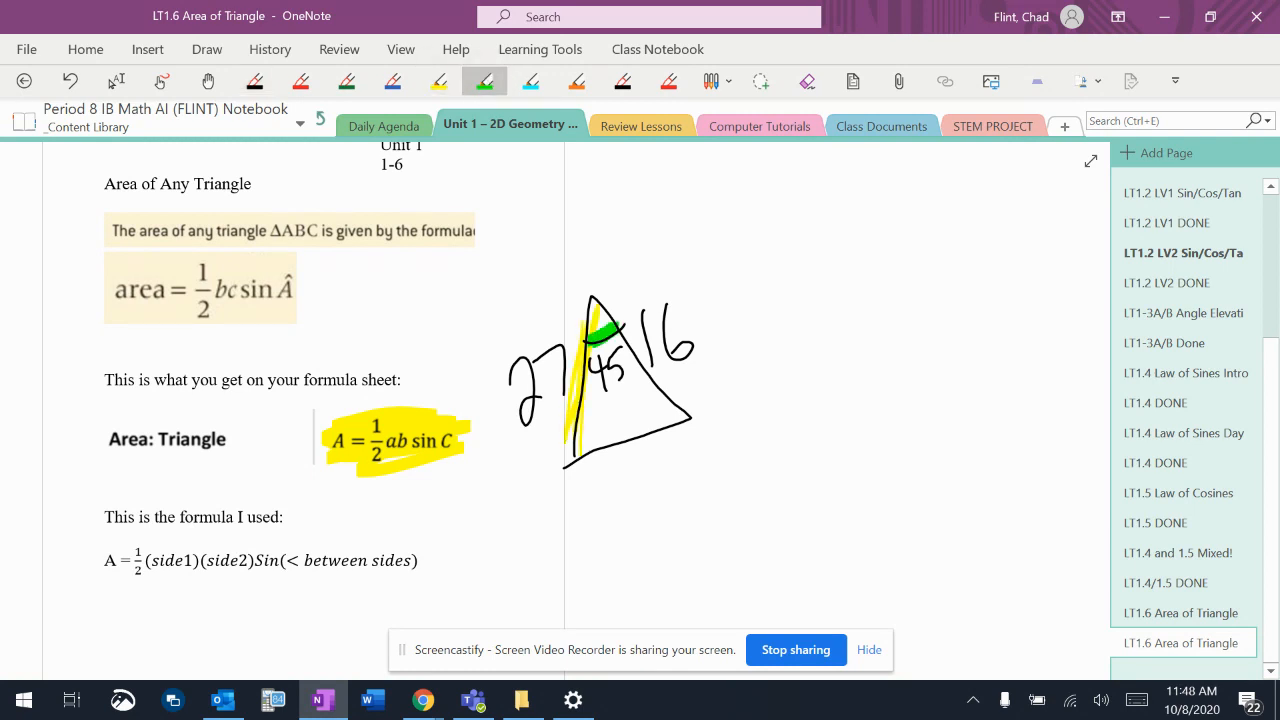
left_click_drag(595, 320, 695, 415)
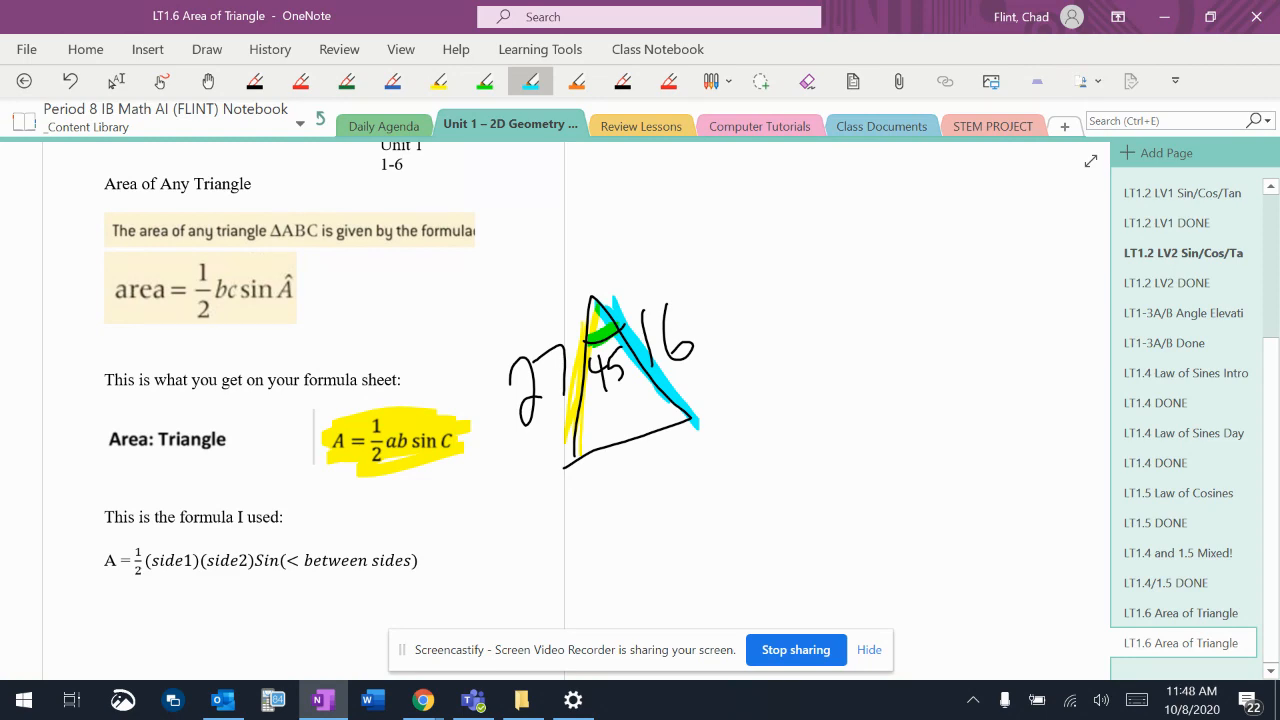
Step: Highlight ½(side1)(side2)Sin(angle between sides) in green, then return to typing mode
scroll("down", 3)
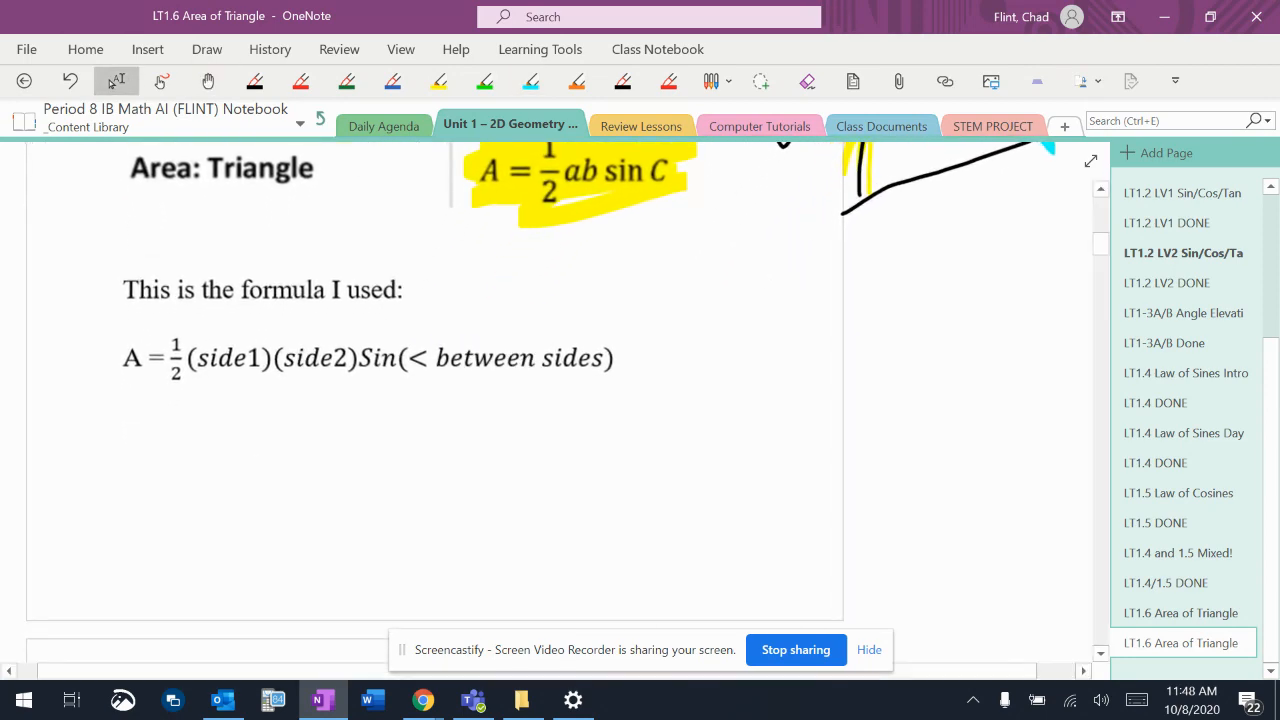
left_click(484, 81)
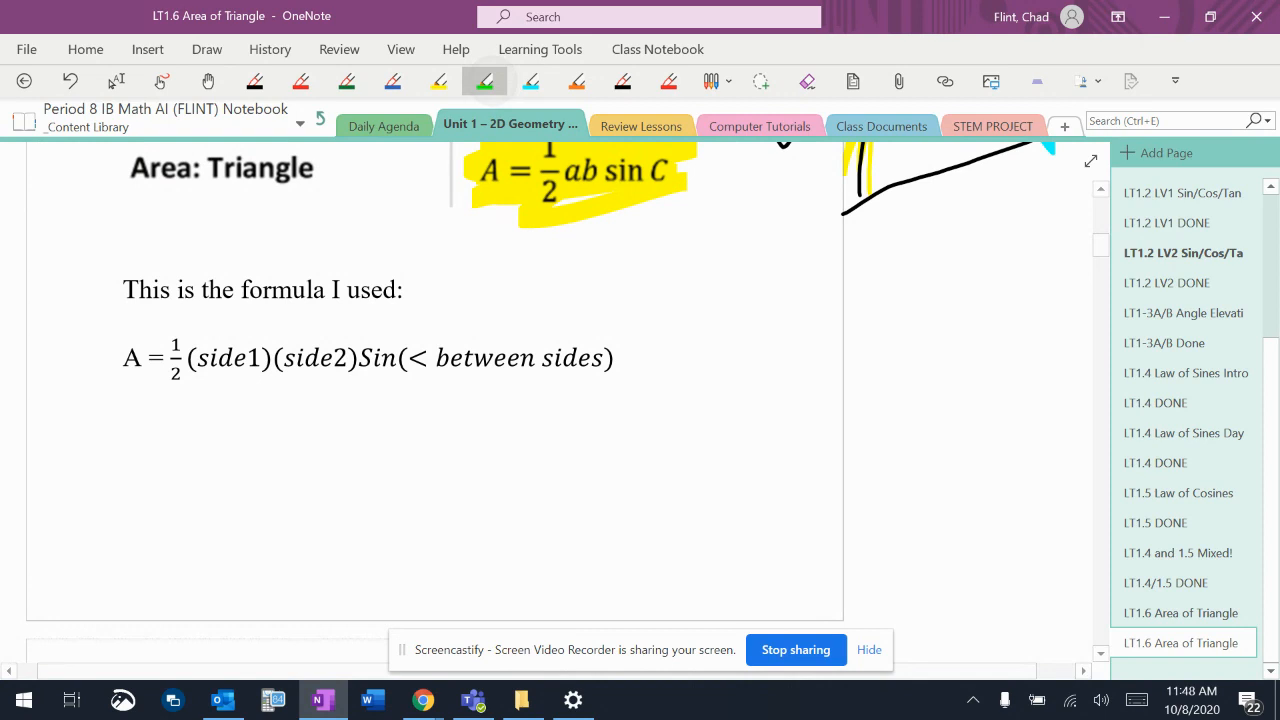
left_click_drag(125, 358, 605, 358)
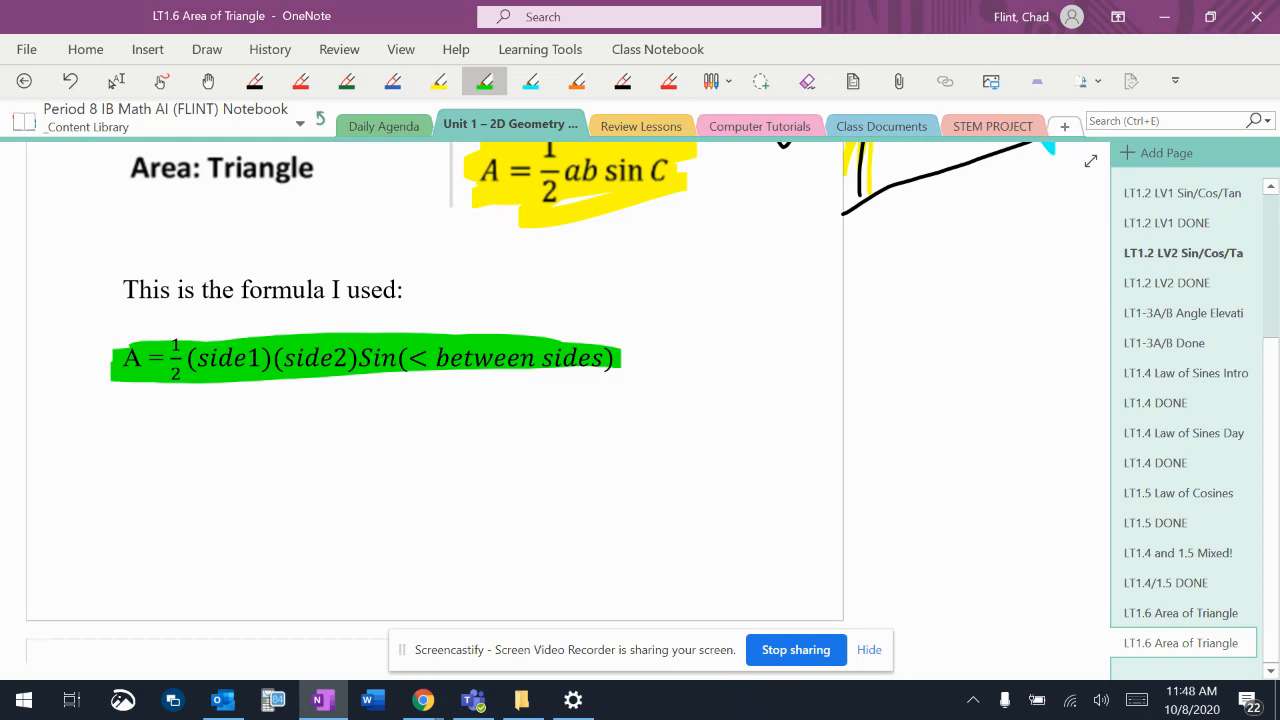
left_click(208, 81)
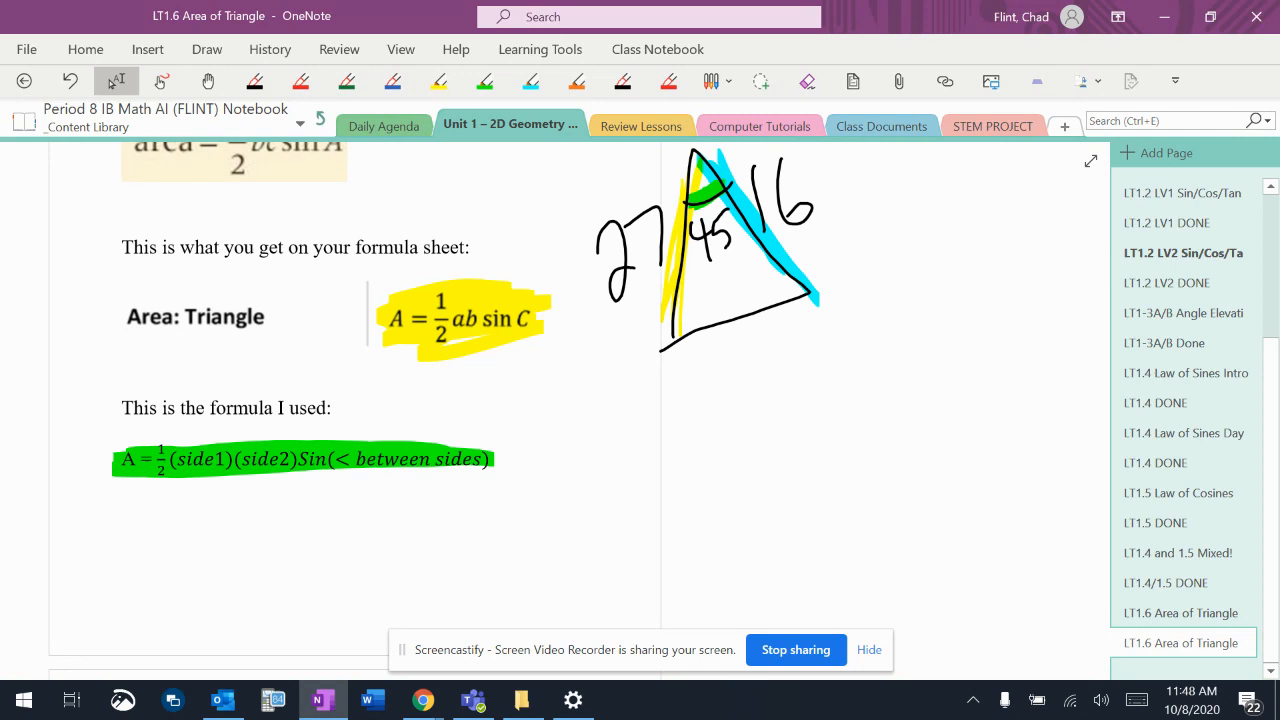
left_click(110, 498)
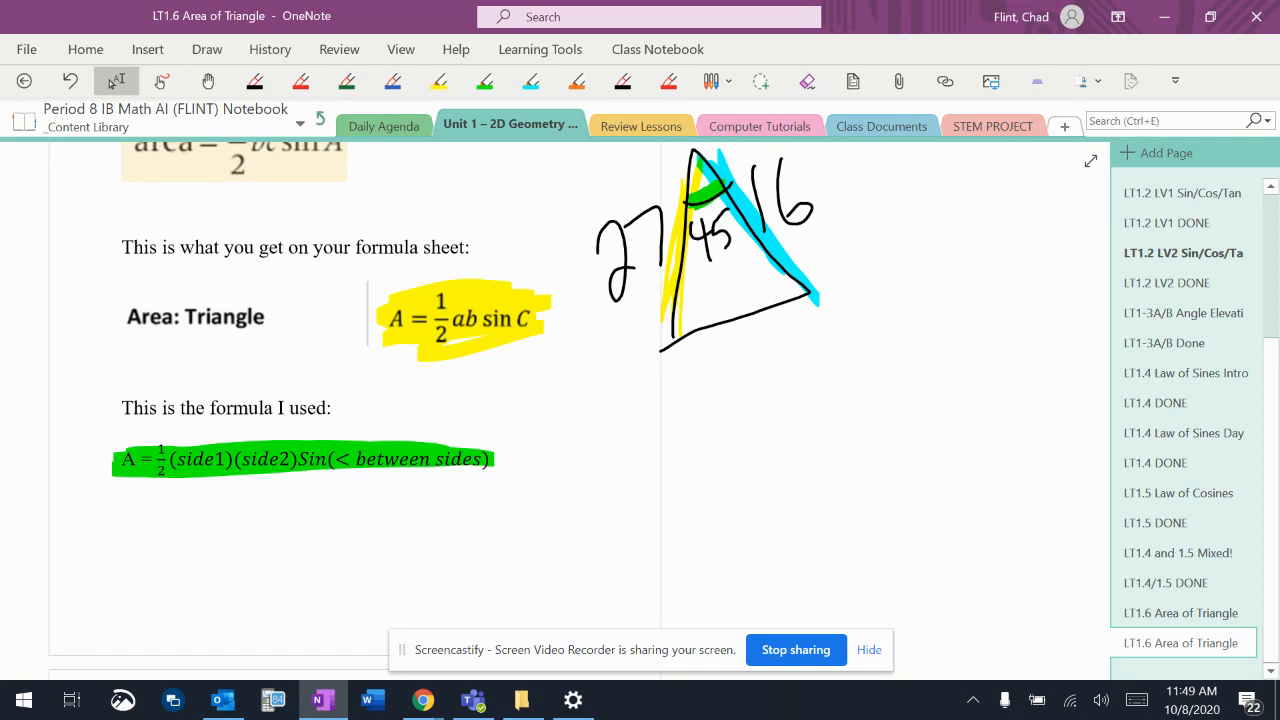
left_click(110, 498)
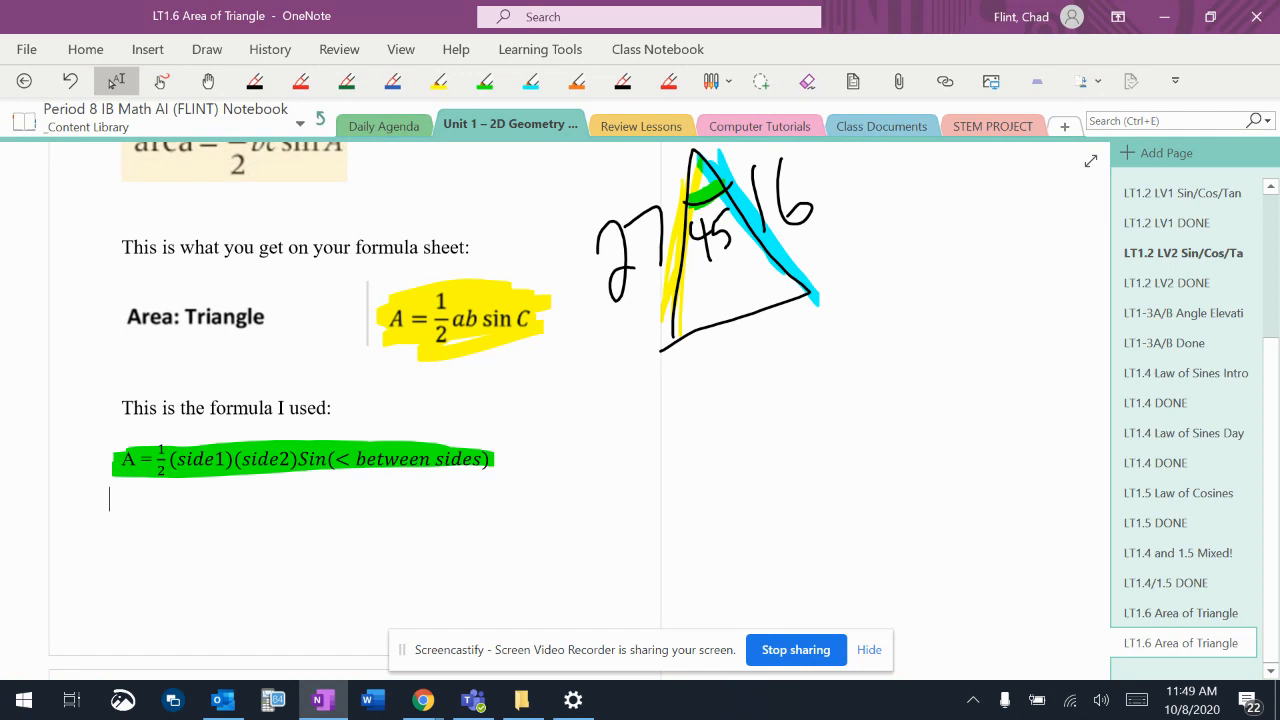